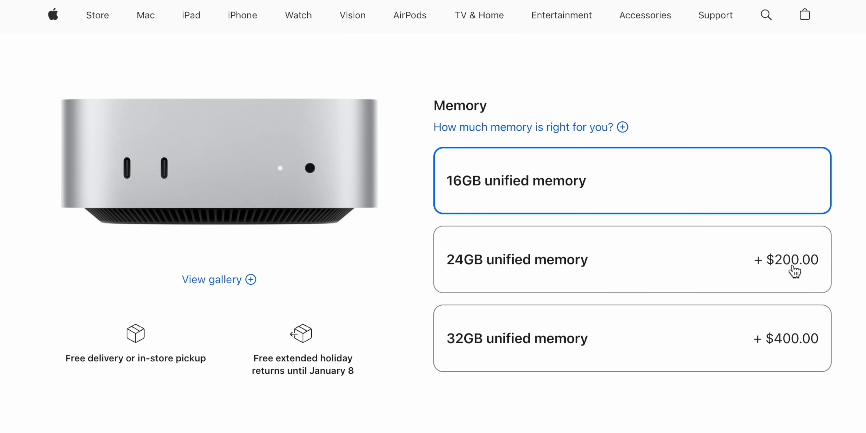
# - Choose 24GB unified memory for the Mac mini instead of the default 16GB
pyautogui.click(632, 259)
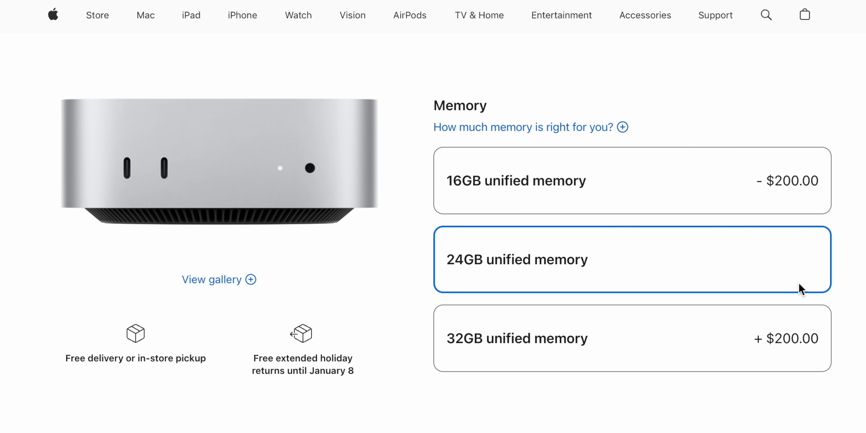